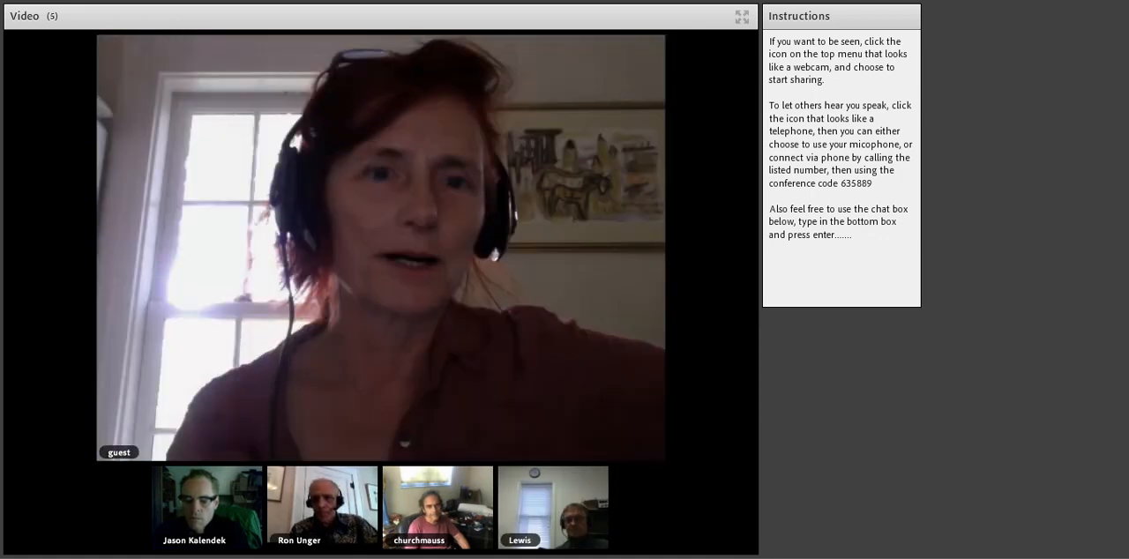
Step: Close the Instructions pod so only the Video pod with participant thumbnails remains
{"action": "left_click", "coordinate": [740, 15]}
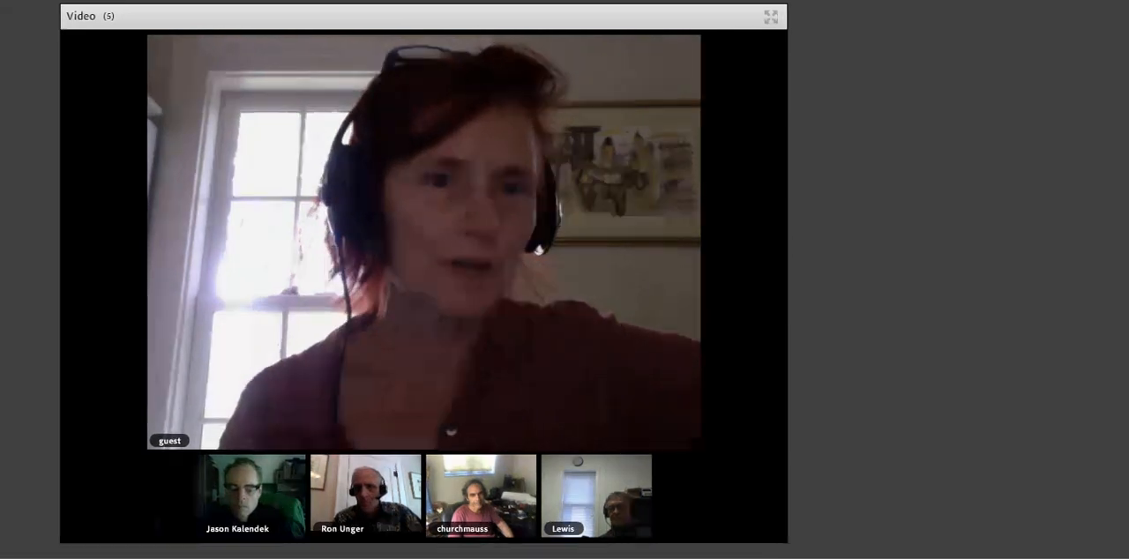